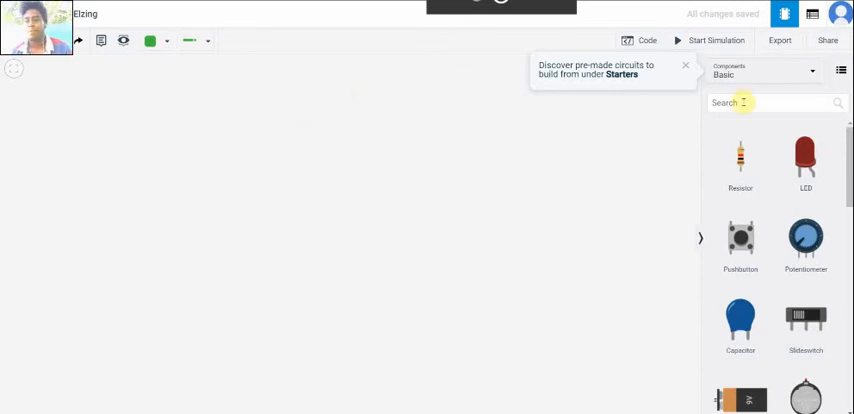
# Place an Arduino Uno R3 from the Components panel onto the workspace
pyautogui.scroll(-3)
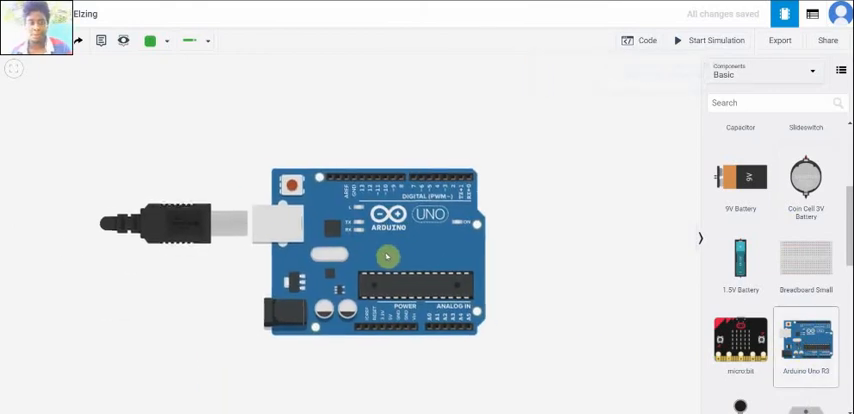
pyautogui.click(390, 250)
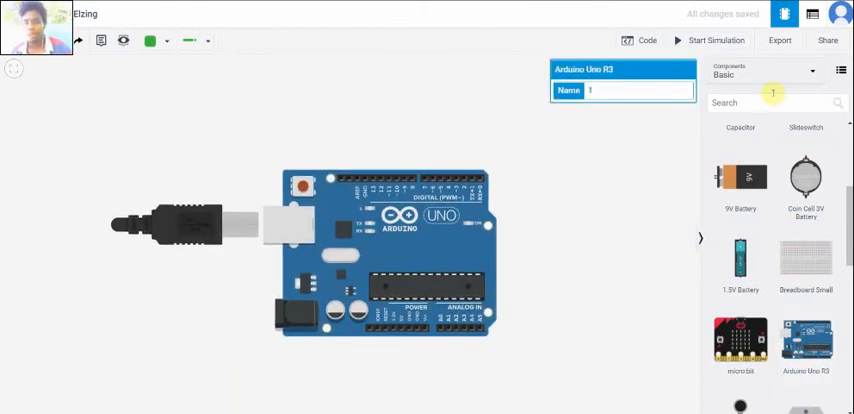
pyautogui.scroll(-3)
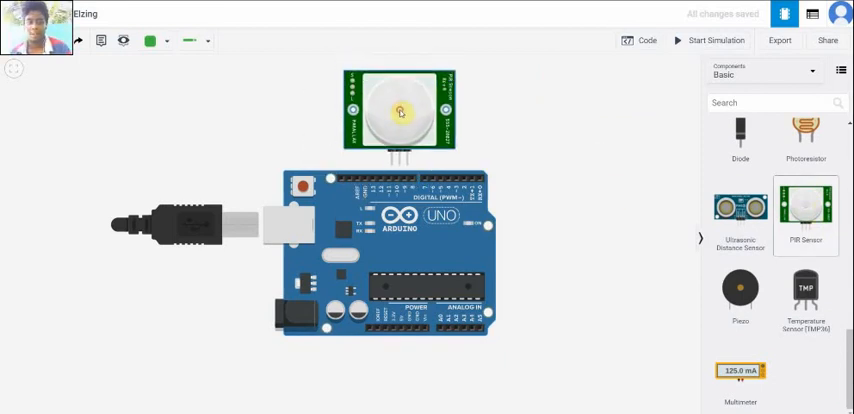
# Place the PIR sensor above the Arduino and start a red wire from a sensor pin
pyautogui.click(398, 112)
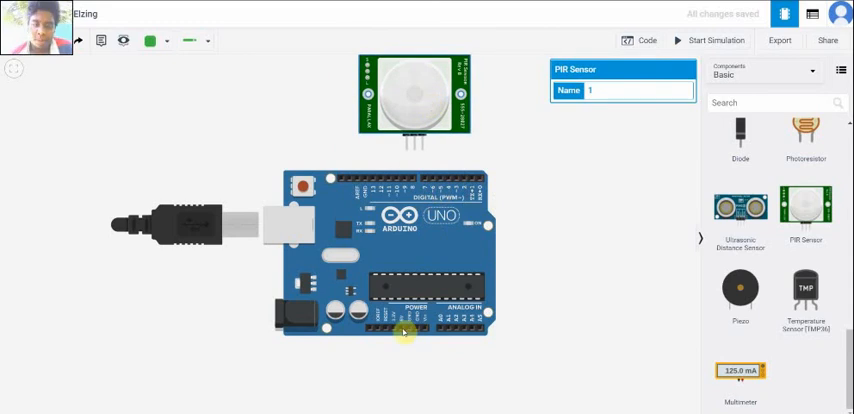
pyautogui.moveTo(170, 40)
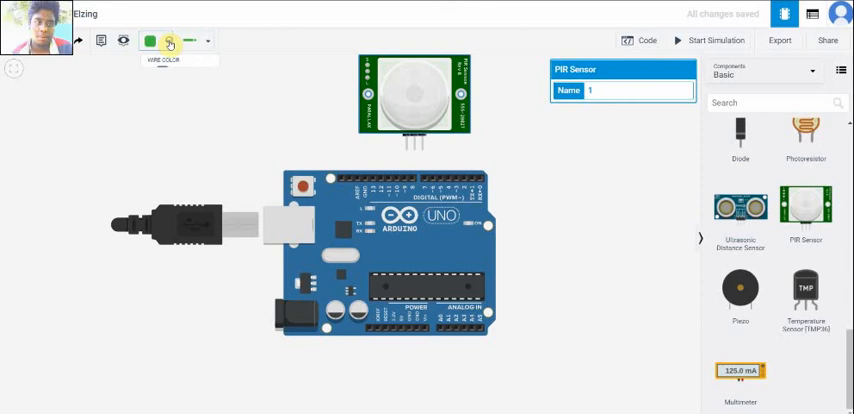
pyautogui.click(148, 40)
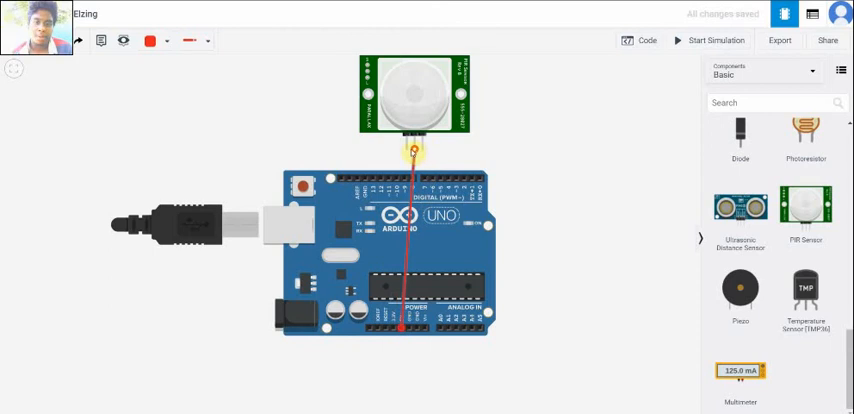
# Draw another wire from the PIR sensor to the Arduino, choosing its colour from the dropdown
pyautogui.click(412, 96)
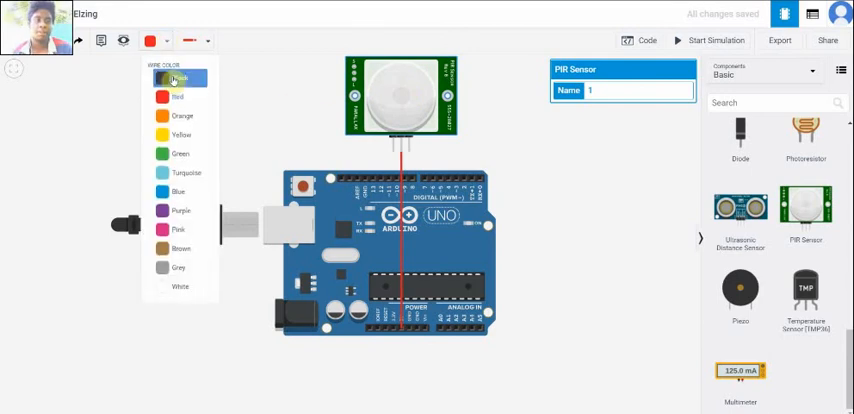
pyautogui.click(164, 78)
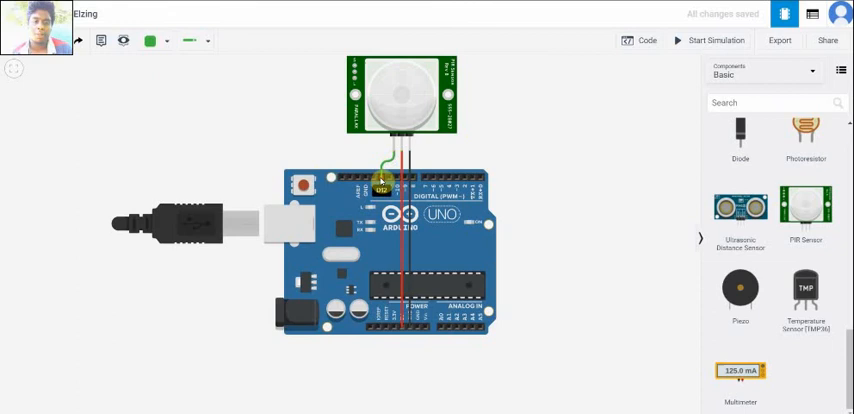
pyautogui.moveTo(588, 132)
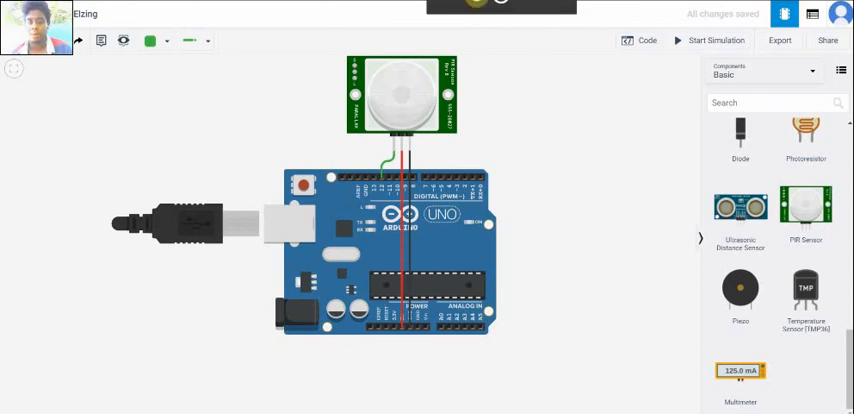
# Show the Arduino's motion-detection sketch in the Text code editor
pyautogui.click(644, 40)
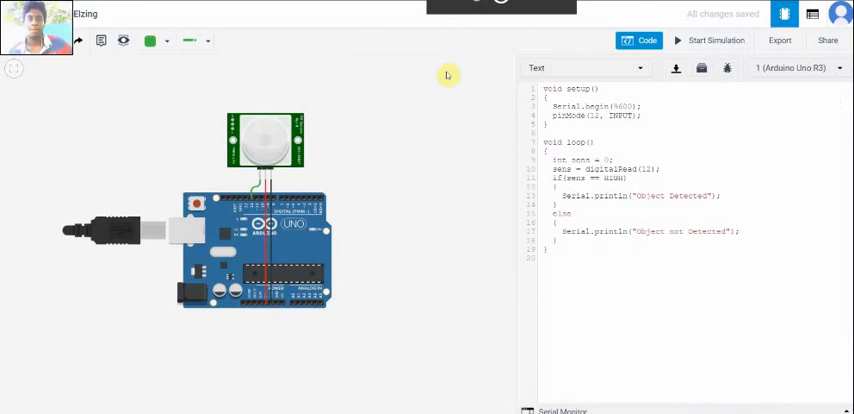
pyautogui.moveTo(504, 196)
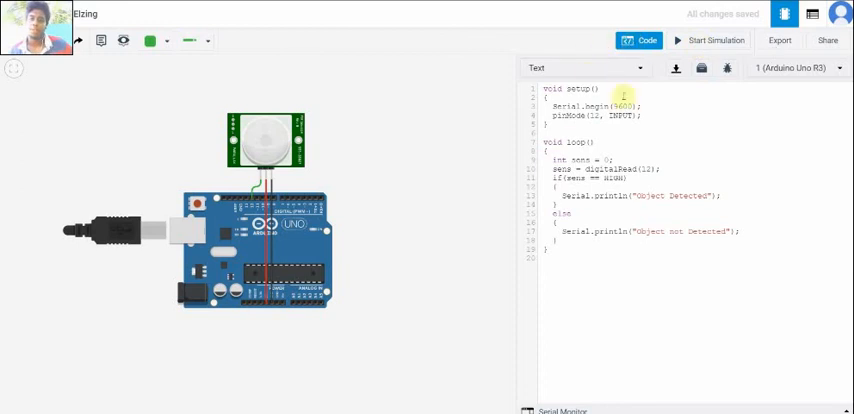
pyautogui.moveTo(556, 284)
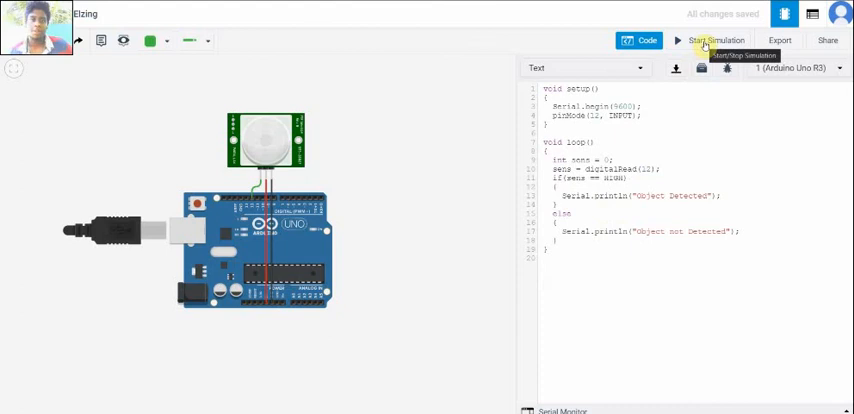
# Start the simulation, show the serial monitor printing 'Object not Detected', and reveal the PIR detection zone
pyautogui.click(716, 40)
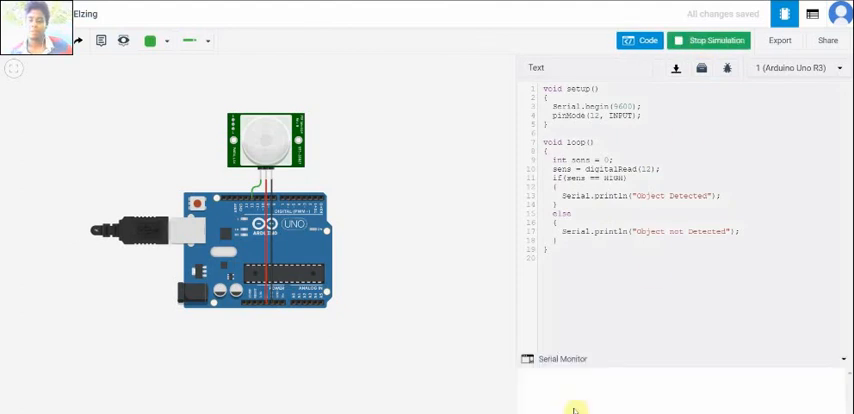
pyautogui.click(708, 40)
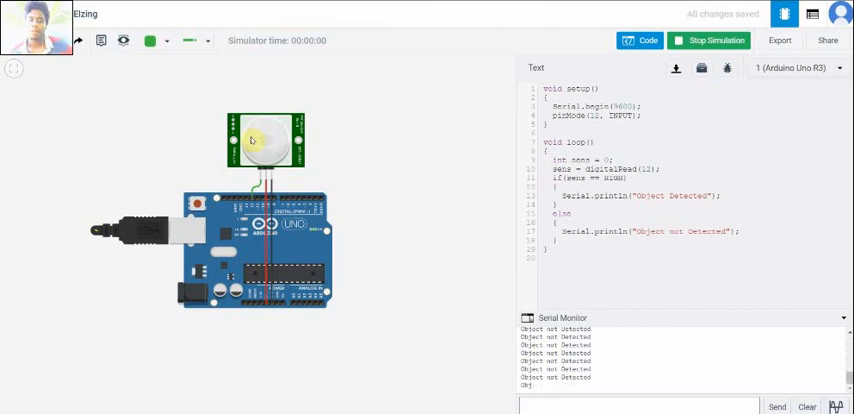
pyautogui.click(264, 140)
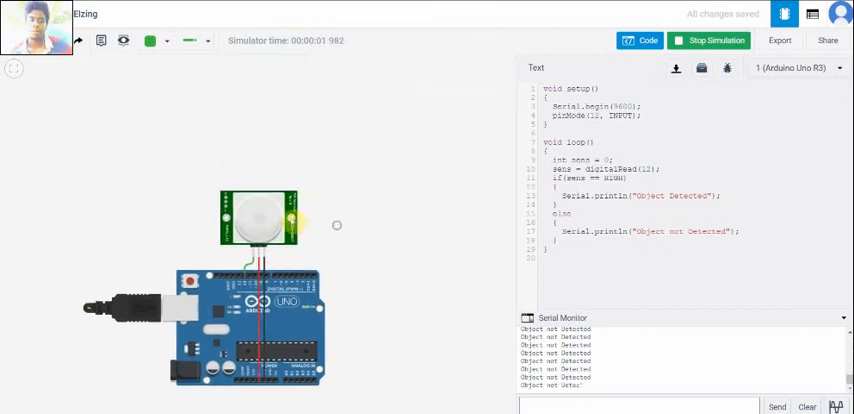
pyautogui.click(258, 218)
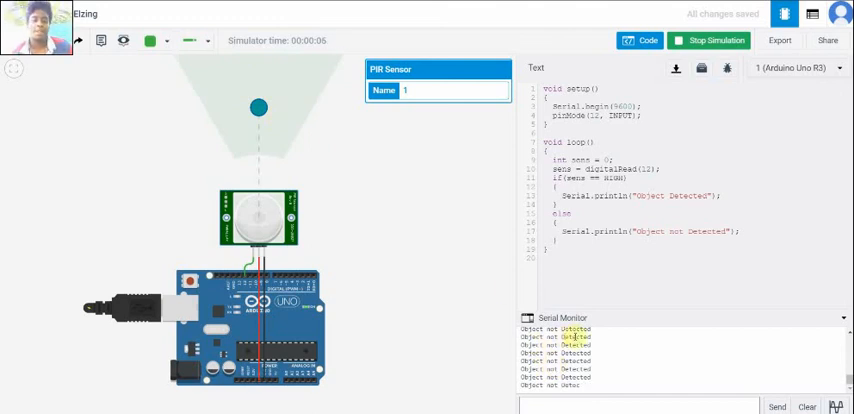
# Drag the simulated test object through the PIR detection cone so the monitor prints 'Object Detected'
pyautogui.click(256, 106)
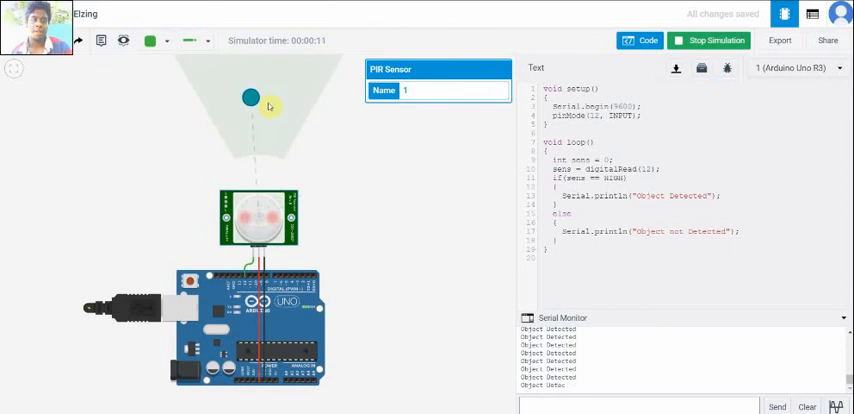
pyautogui.moveTo(250, 96); pyautogui.dragTo(392, 174)
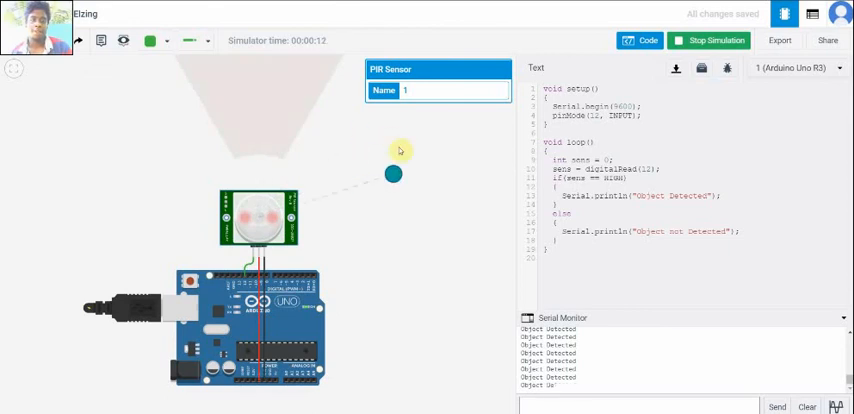